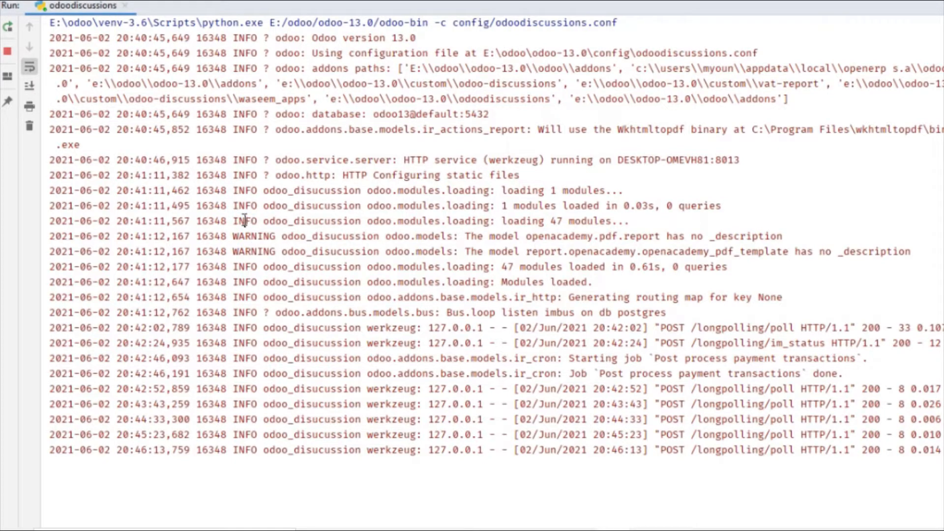
Note the WARNING level in the run log and return to the openacademy.py editor.
double_click(253, 250)
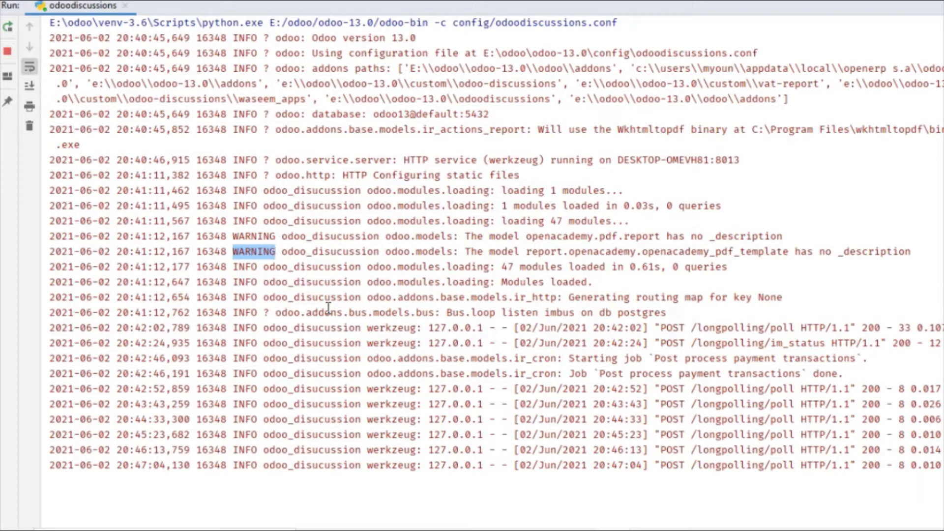
mouse_move(548, 351)
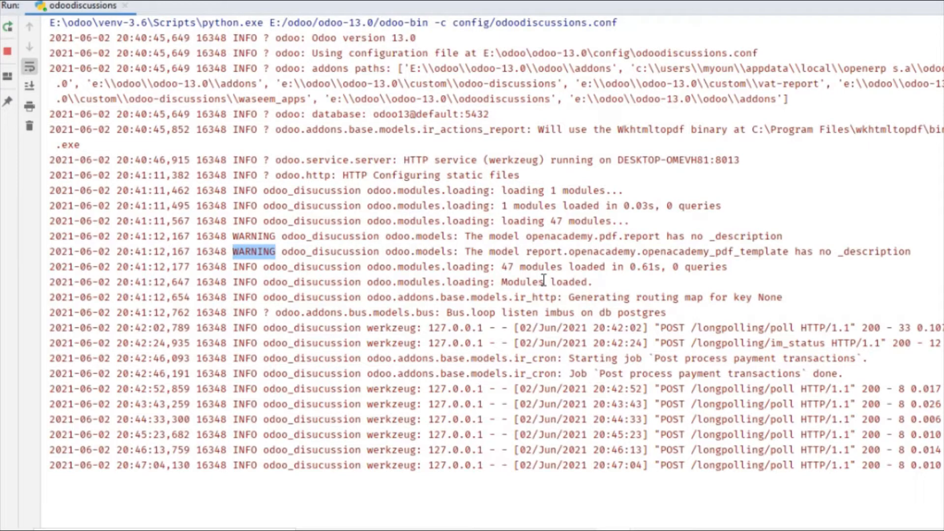
mouse_move(473, 284)
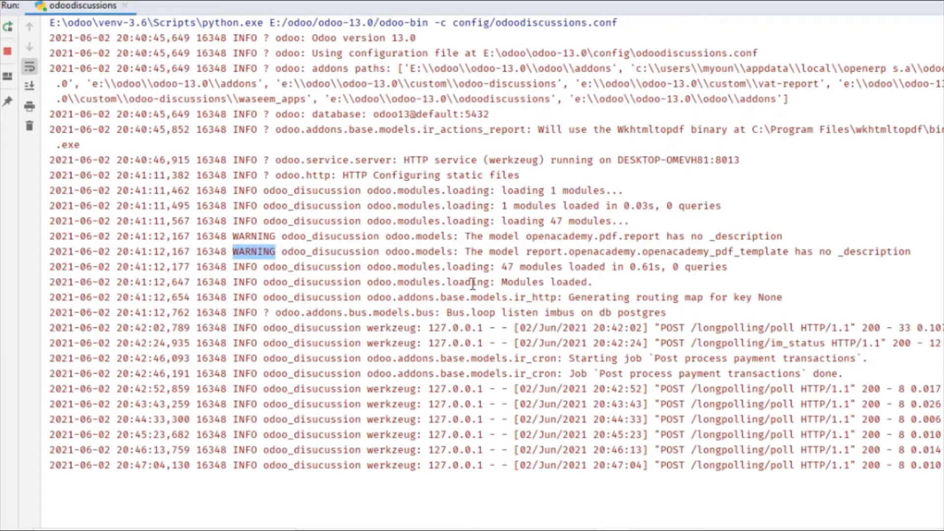
mouse_move(494, 499)
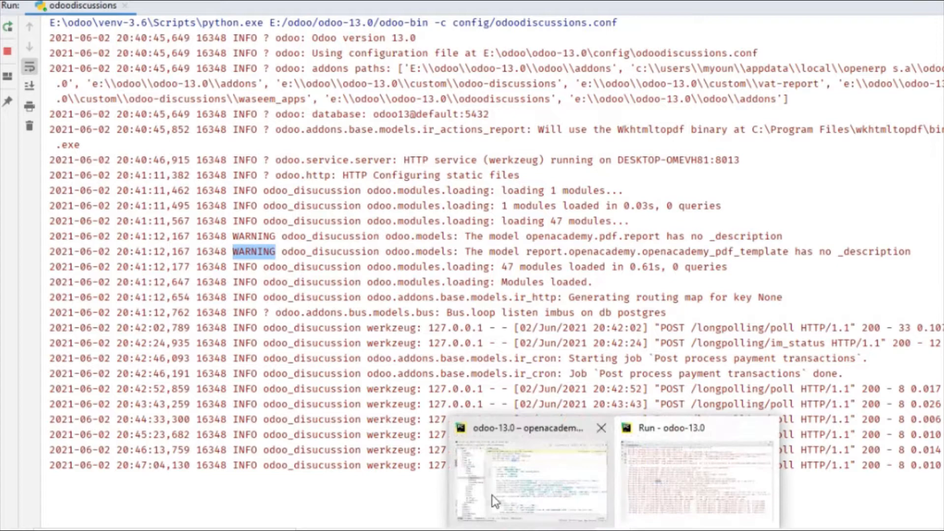
click(528, 476)
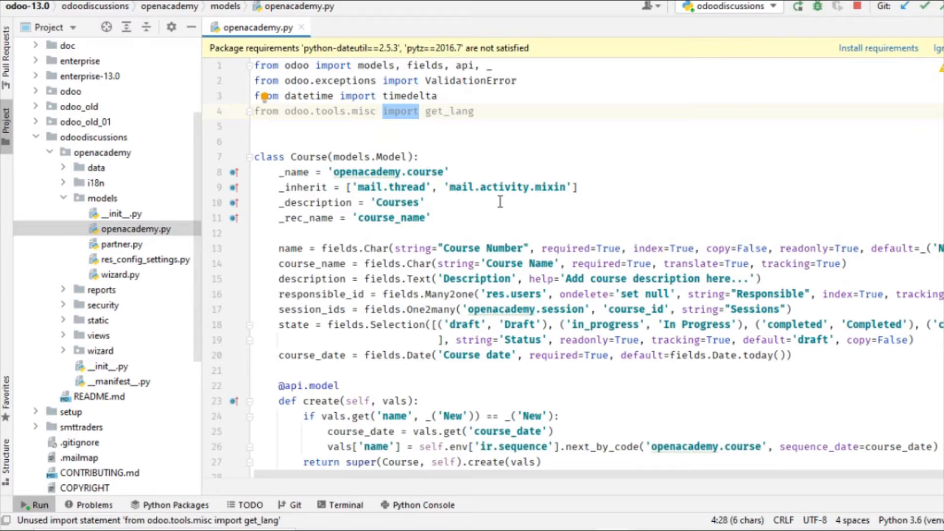
Add 'import logging' and 'logger = logging.getLogger(__name__)' below the imports.
click(473, 112)
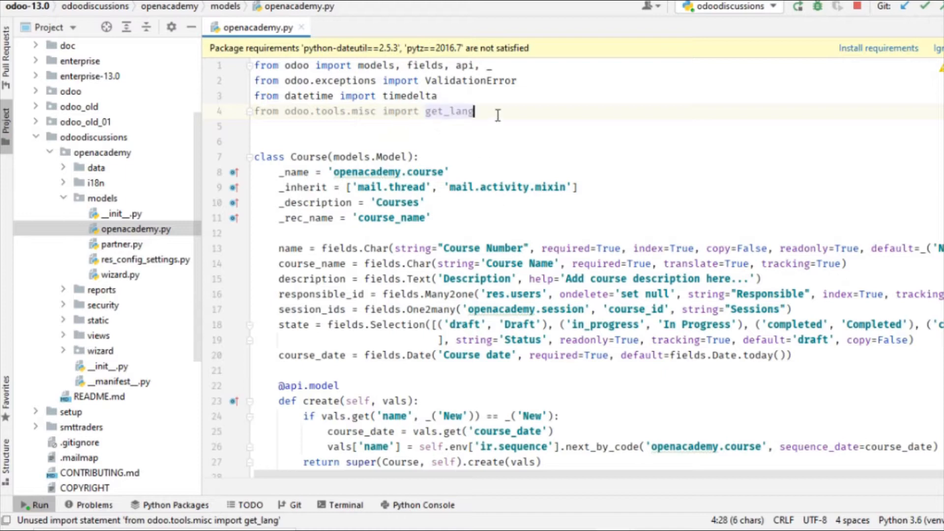
text(import logging)
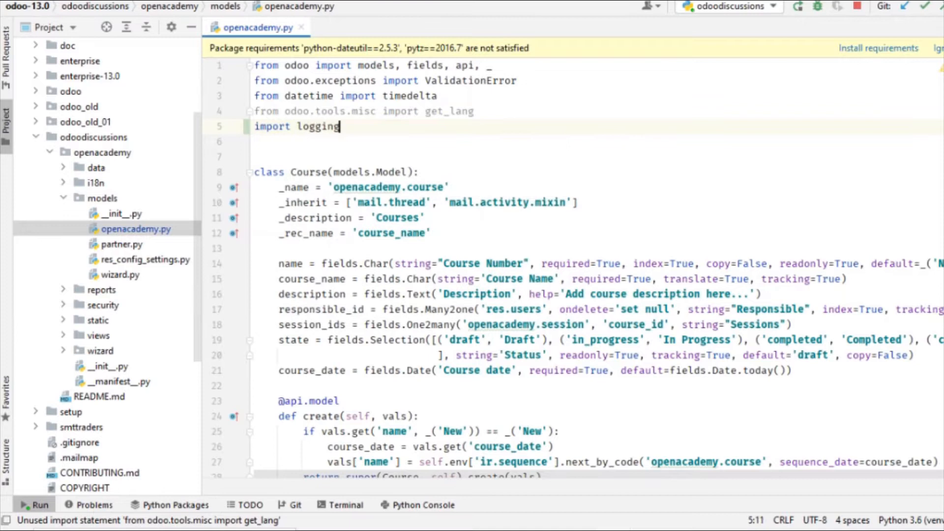
key(enter)
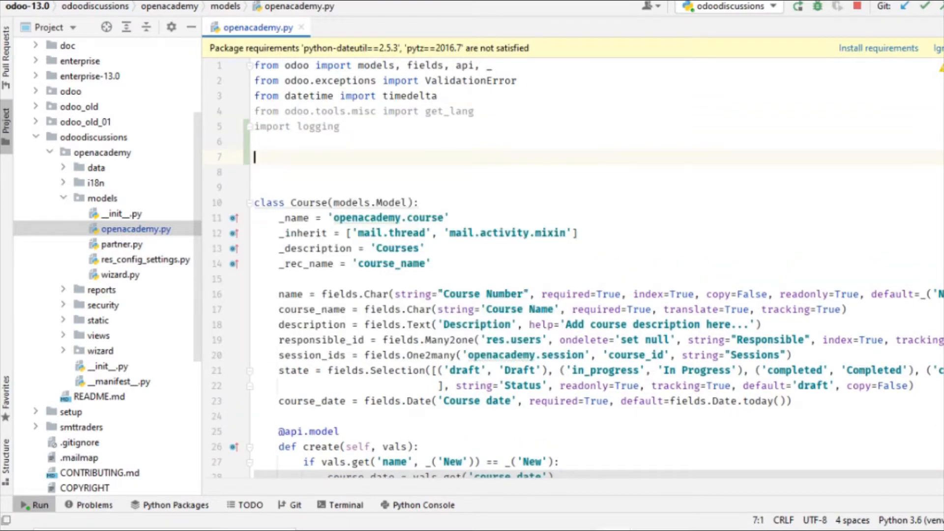
text(logger)
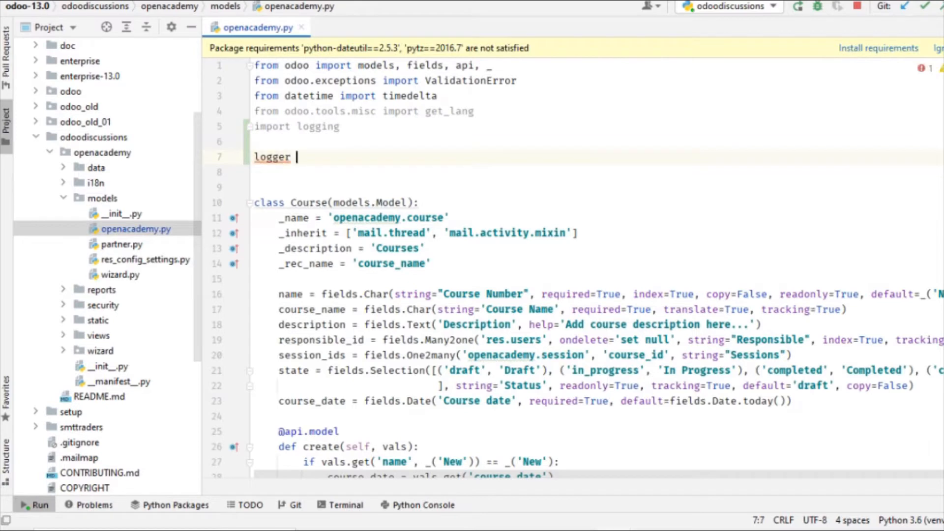
text(= im)
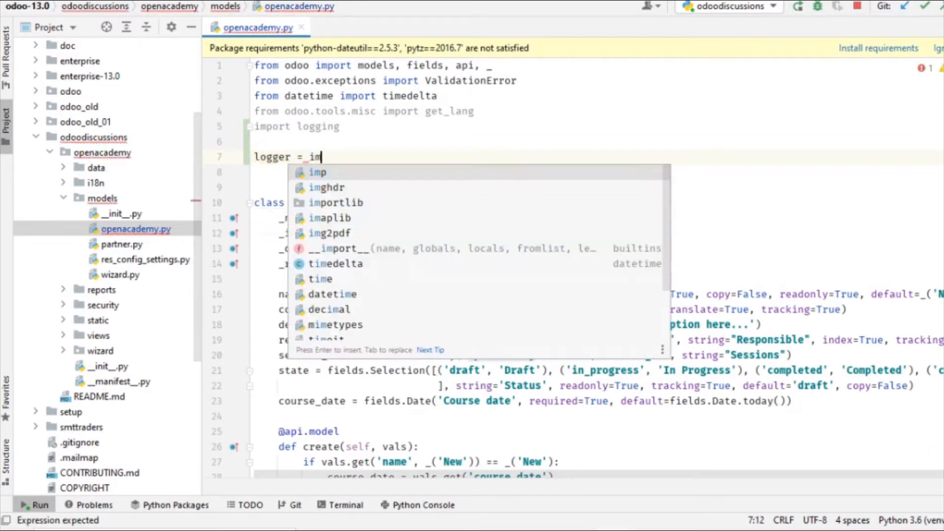
text(_loo)
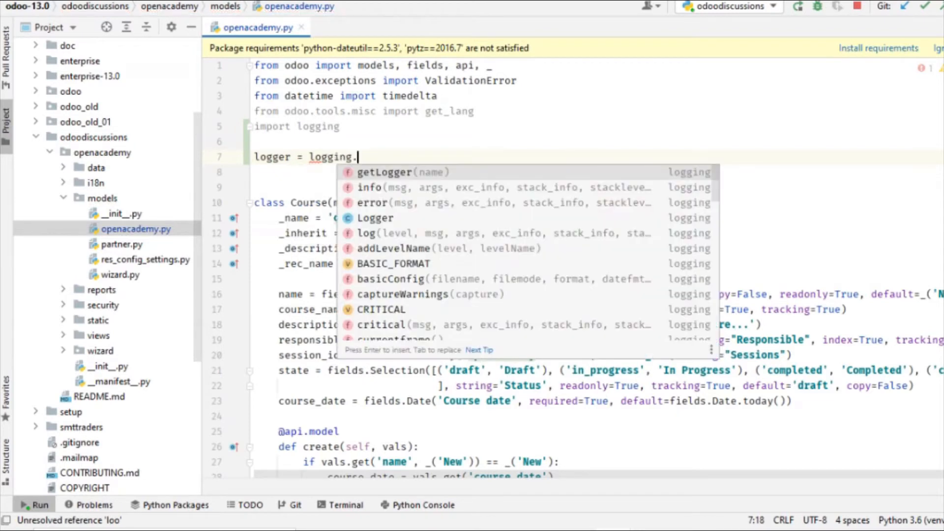
click(384, 171)
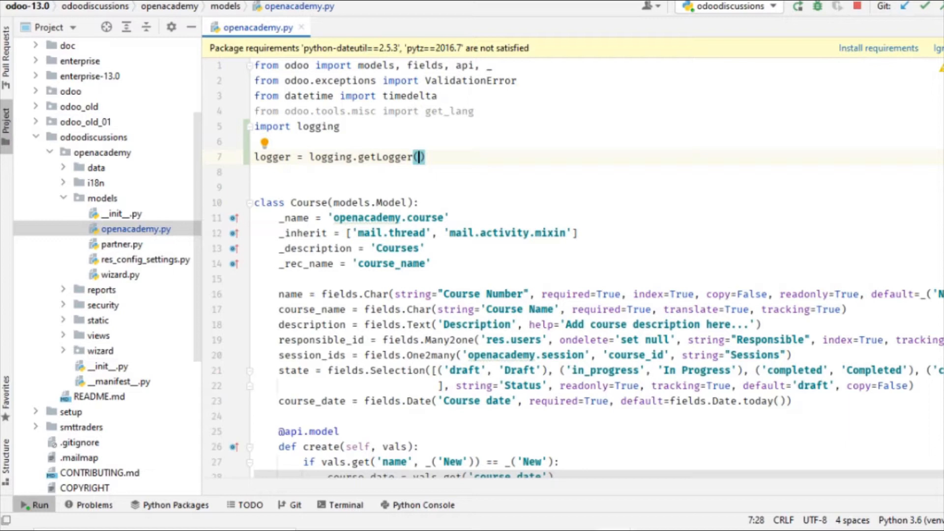
text(__name)
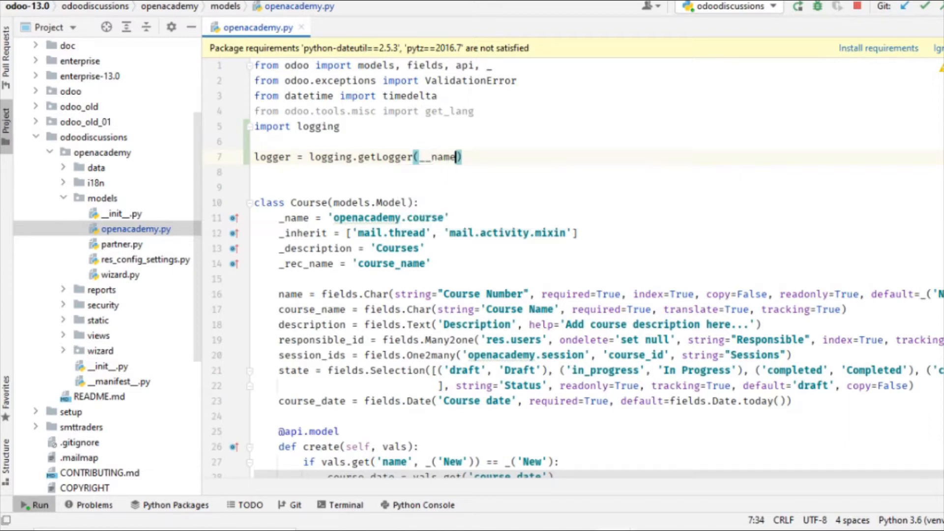
text(__)
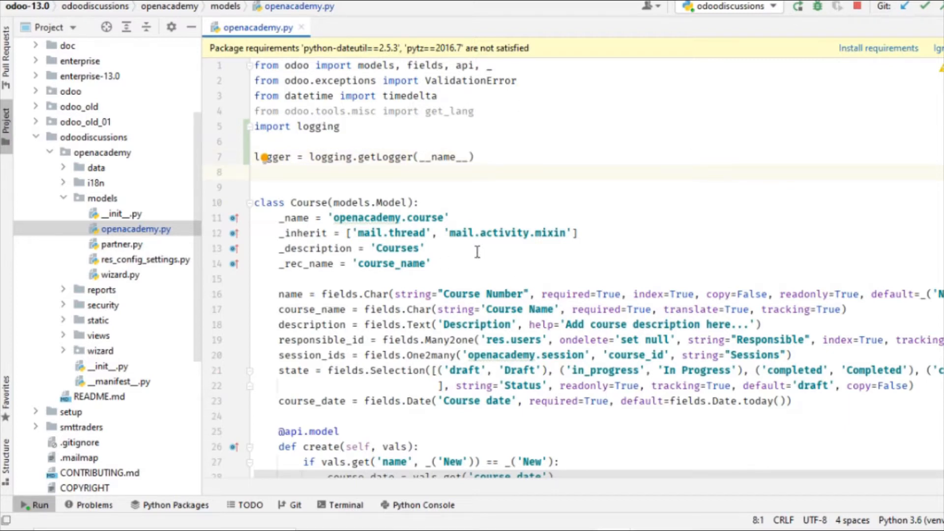
double_click(444, 156)
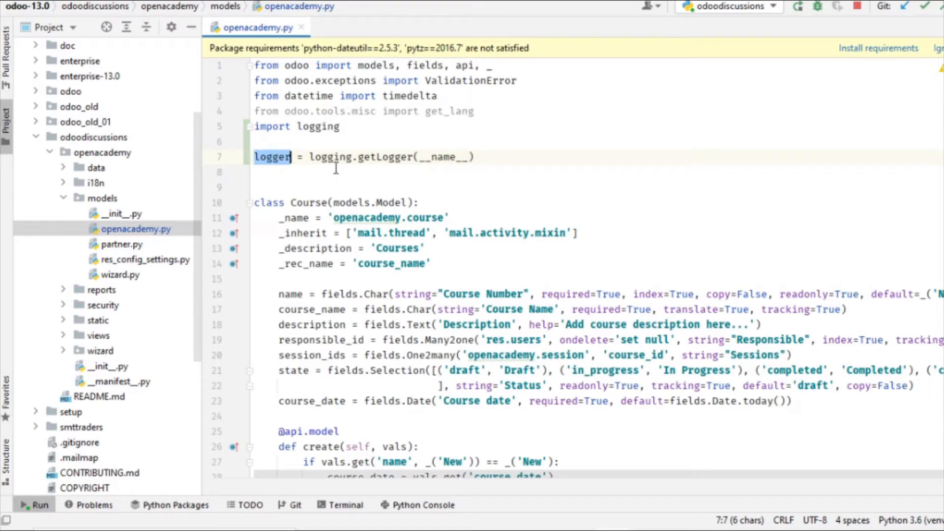
scroll(down, 3)
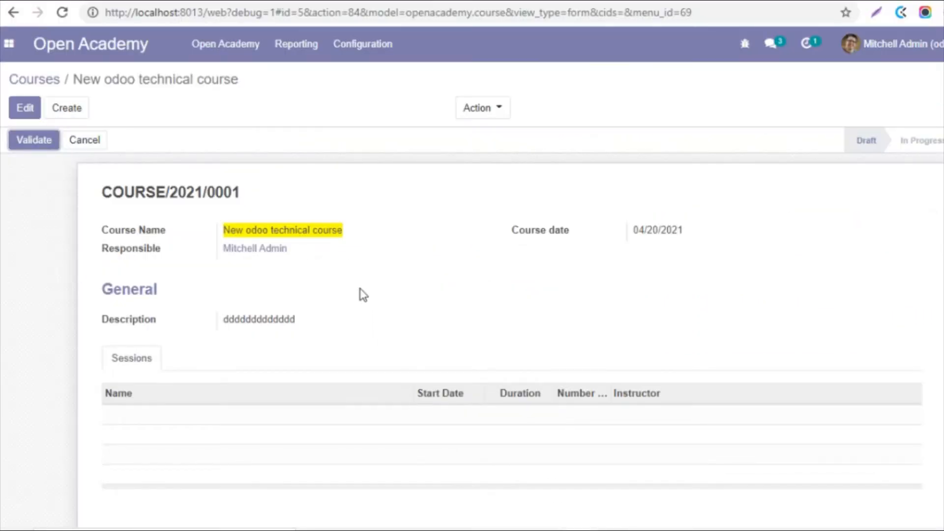
mouse_move(219, 295)
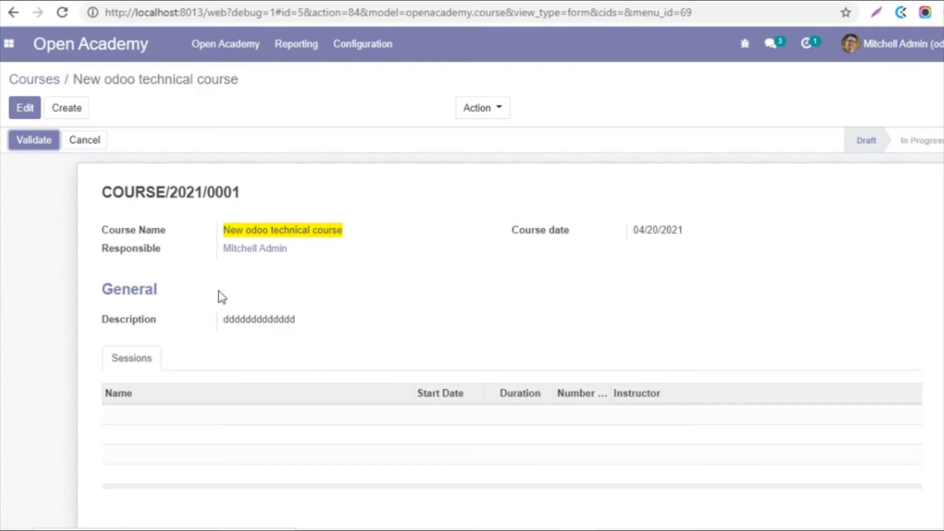
mouse_move(33, 140)
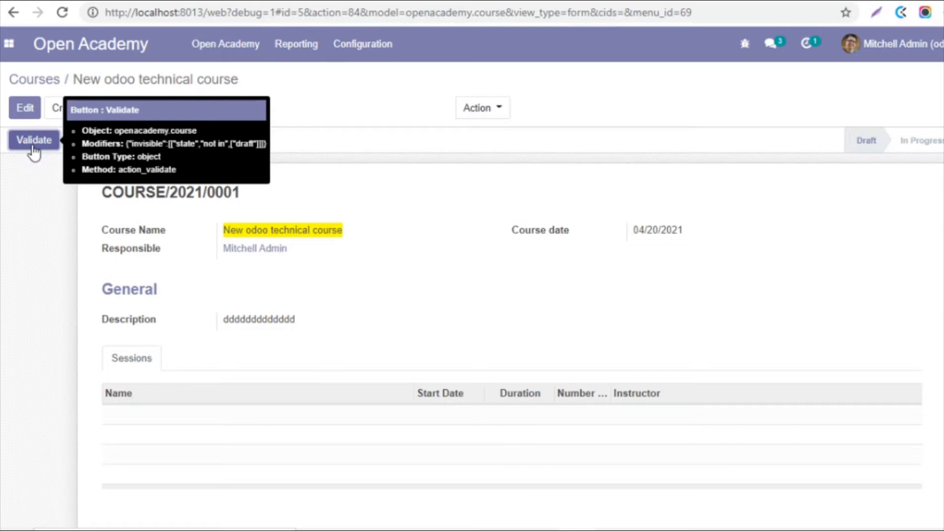
mouse_move(90, 162)
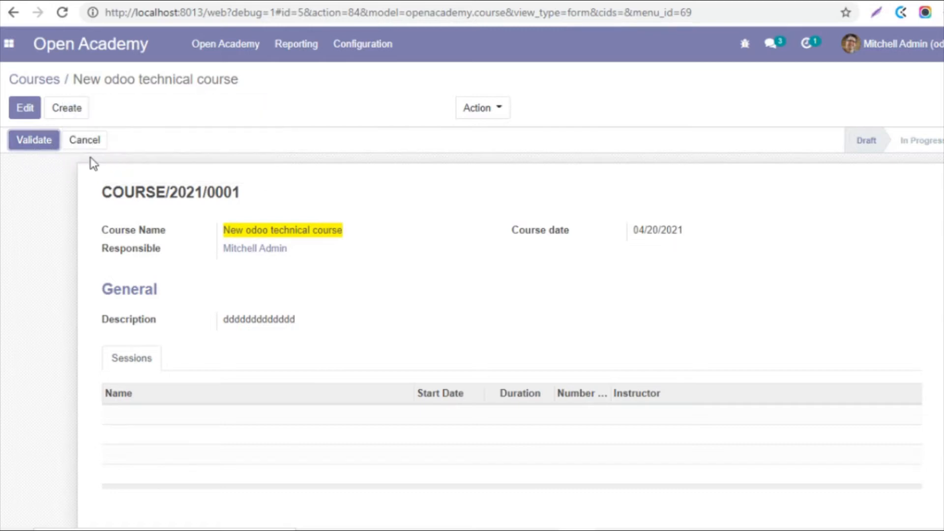
mouse_move(85, 140)
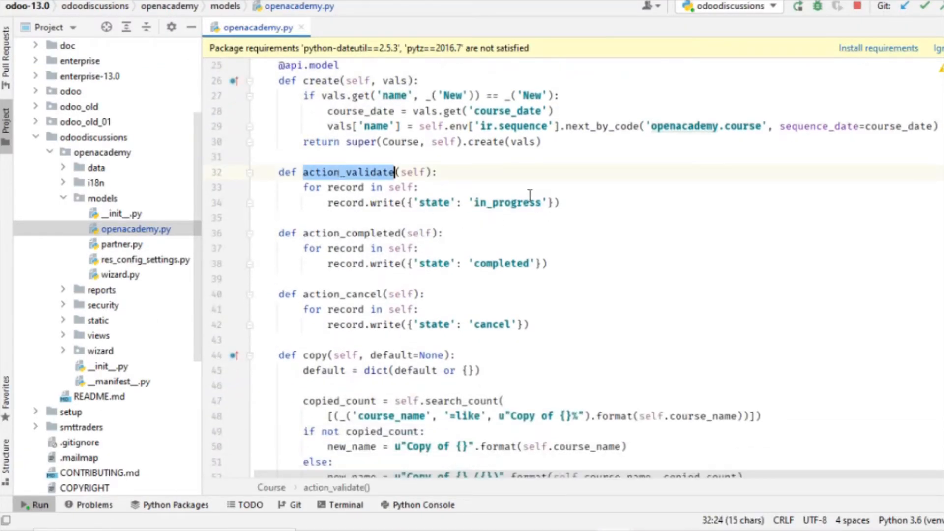
In action_validate log info f"Course {record.course_name} state moved to In progress by {self.env.user.name}".
key(Enter)
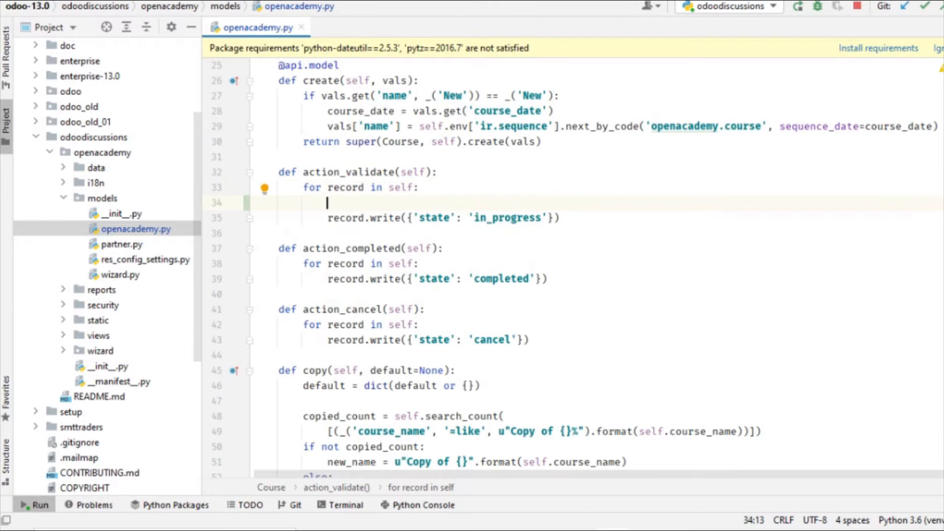
text(logger.)
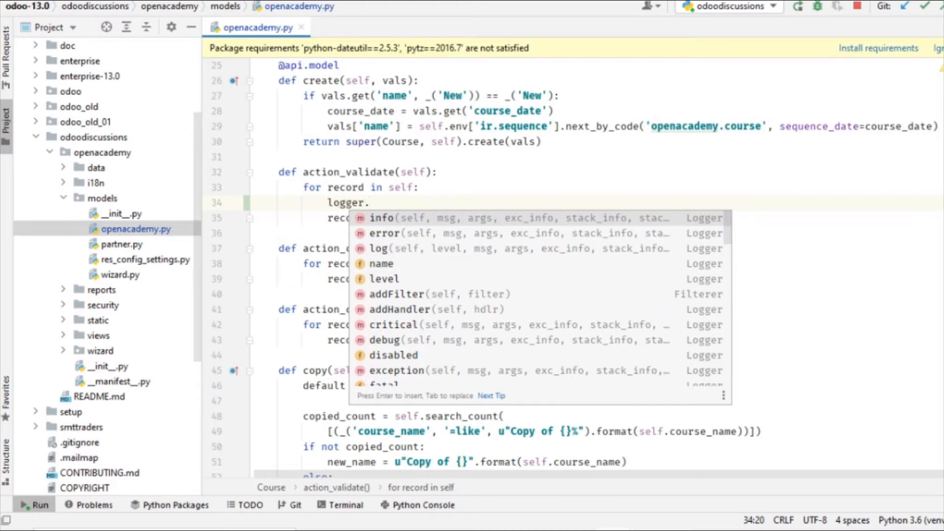
mouse_move(434, 309)
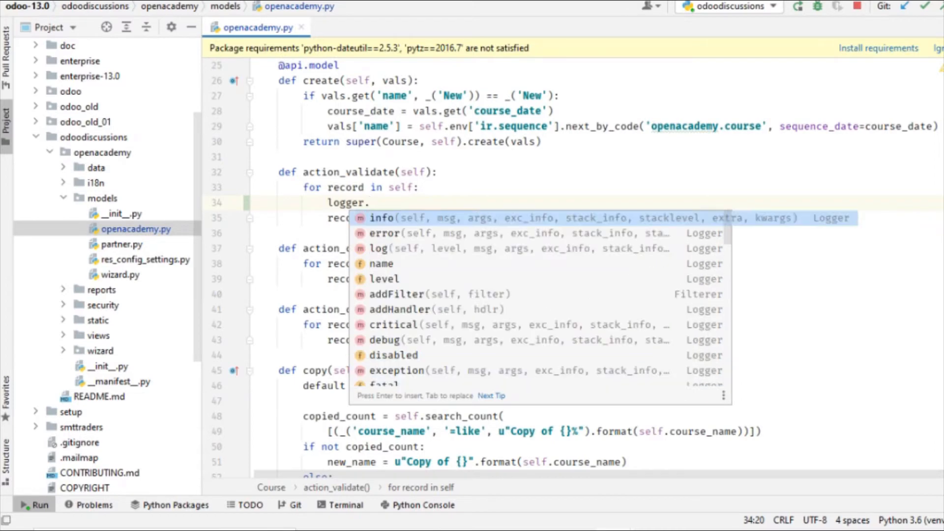
click(381, 218)
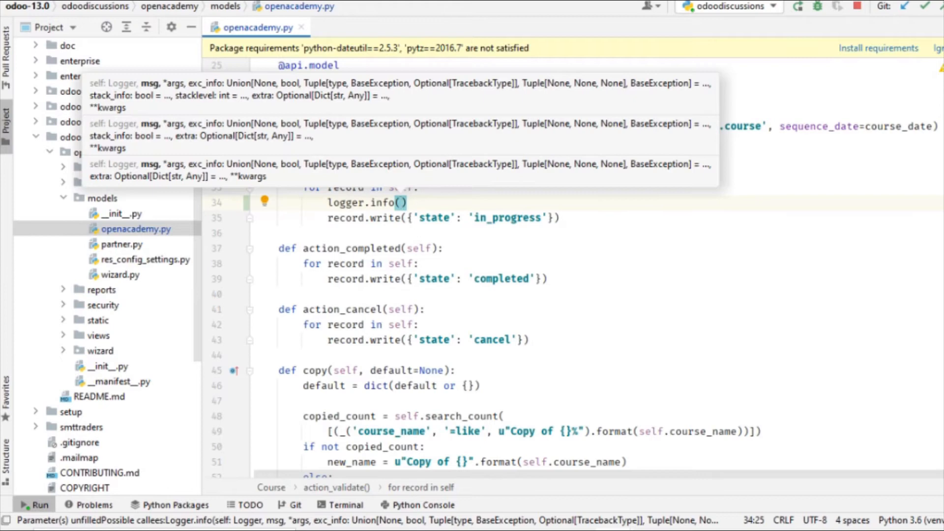
text("")
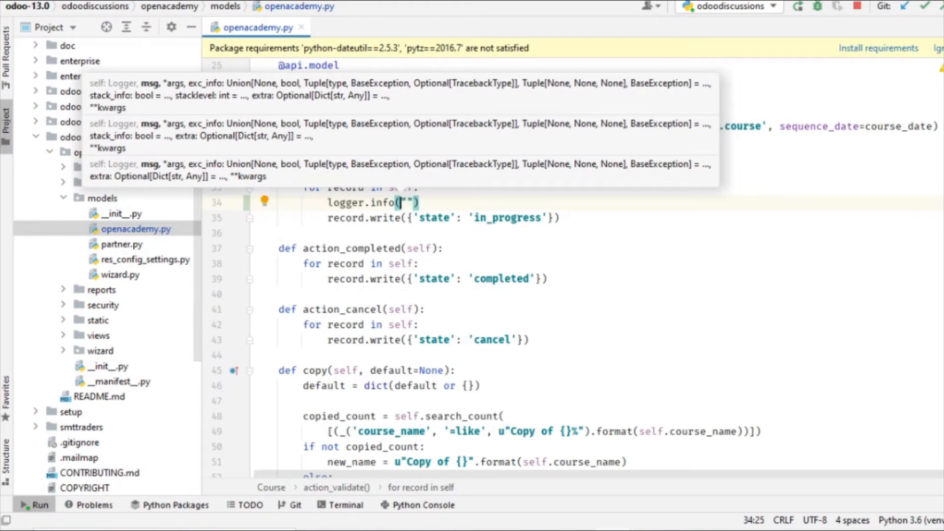
text(f)
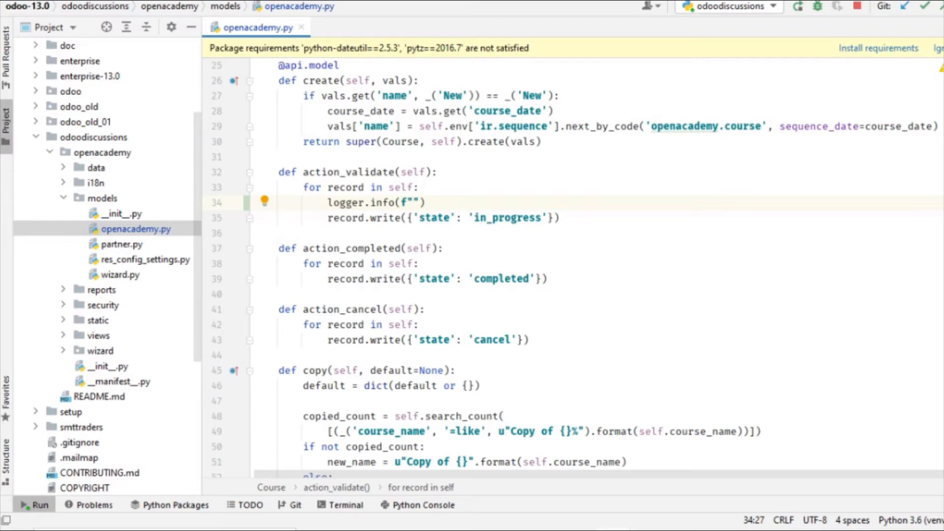
text(Course {})
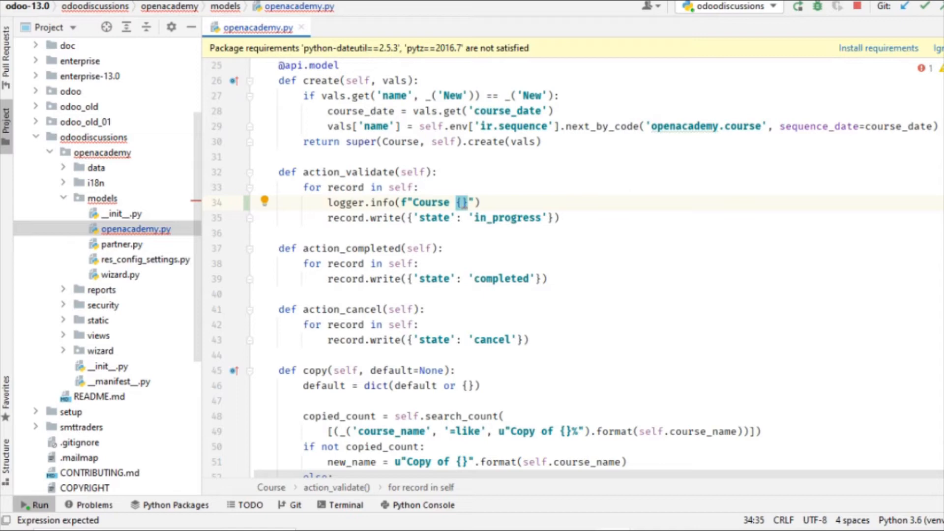
text(record.course_name)
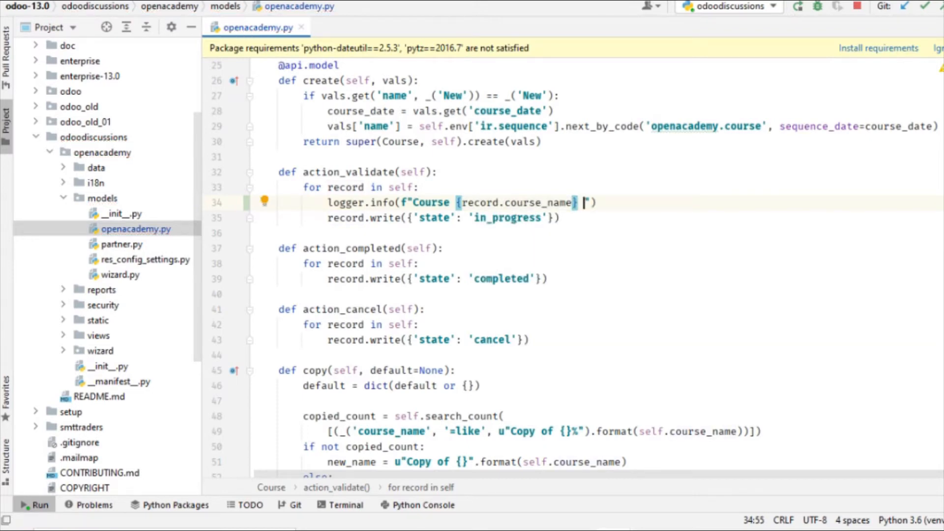
text(state moved)
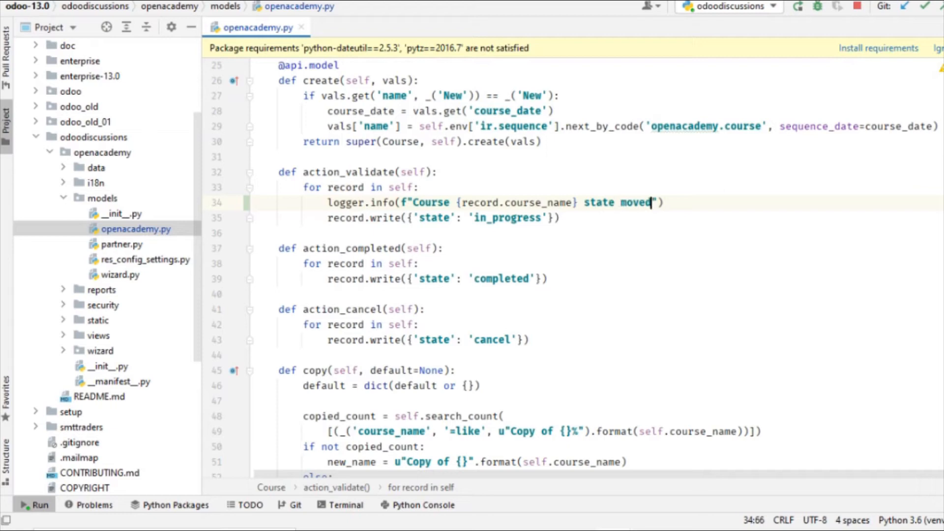
text(to)
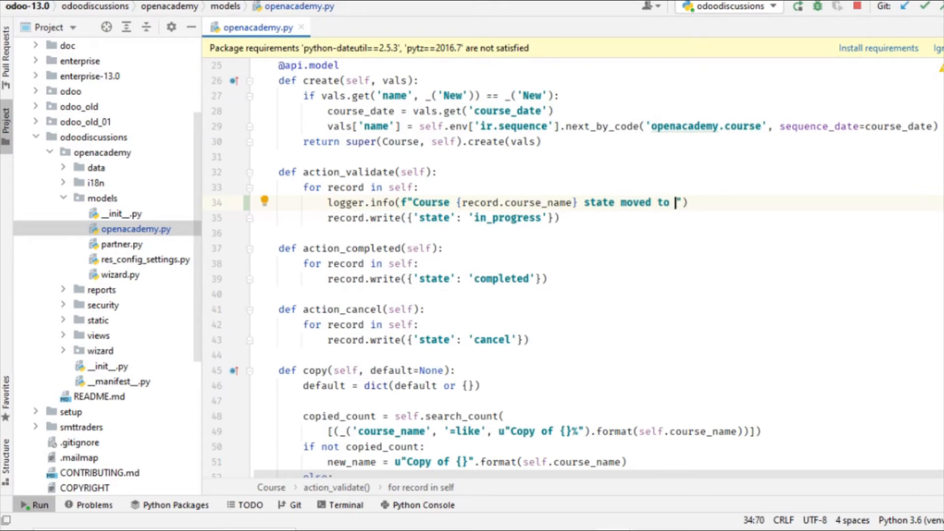
text(I)
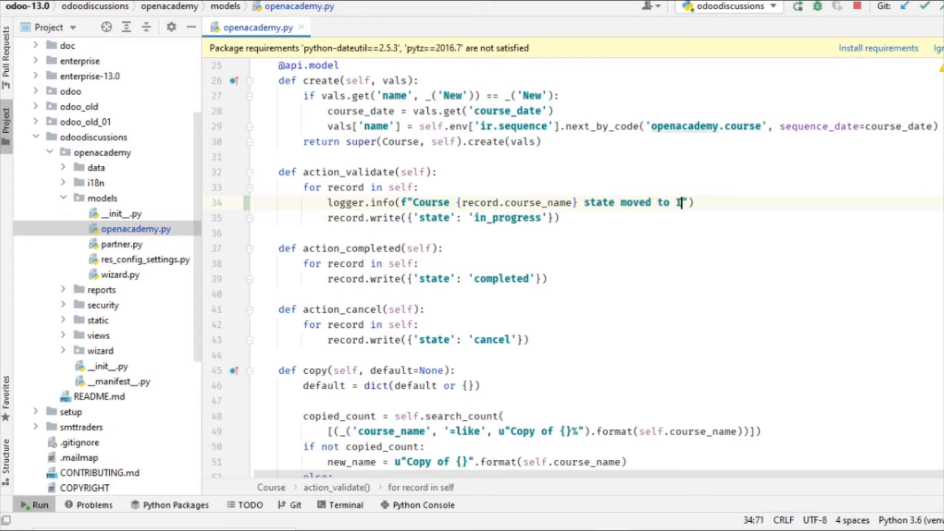
text(n progress by {)
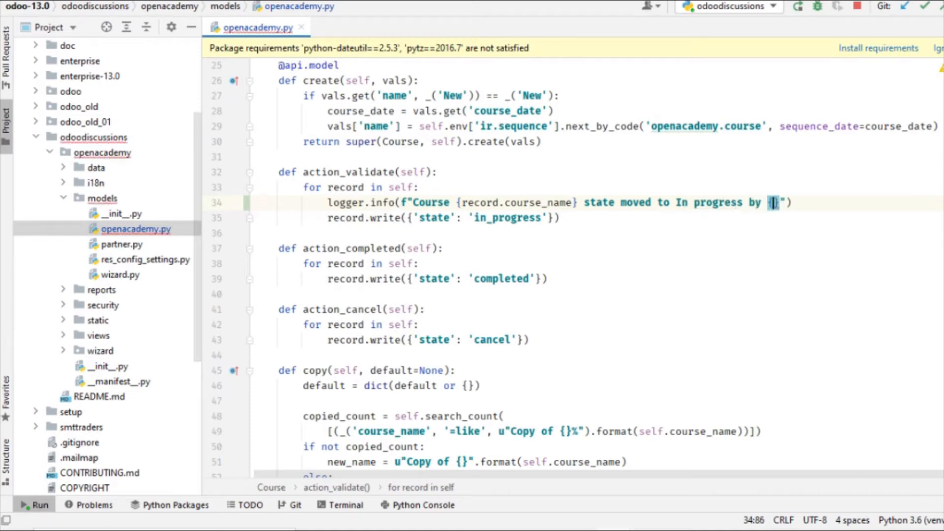
text(self.)
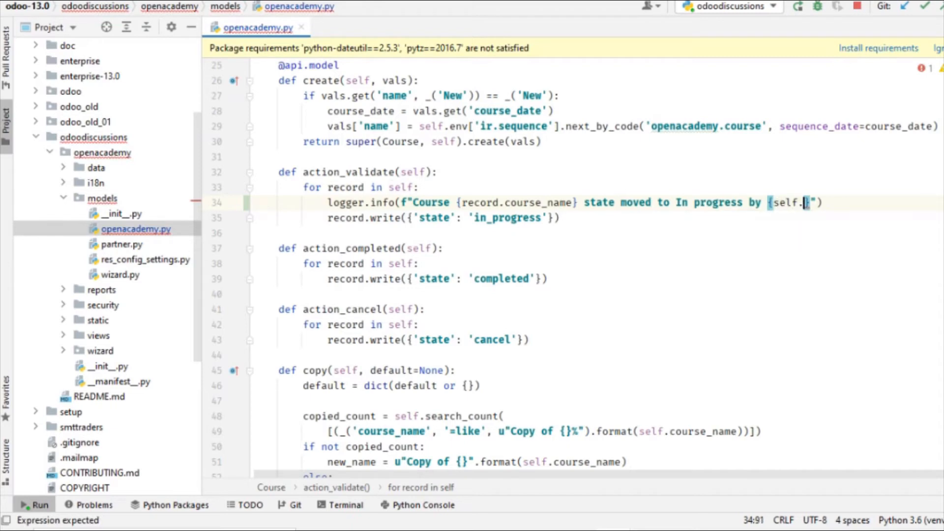
text(env.ius)
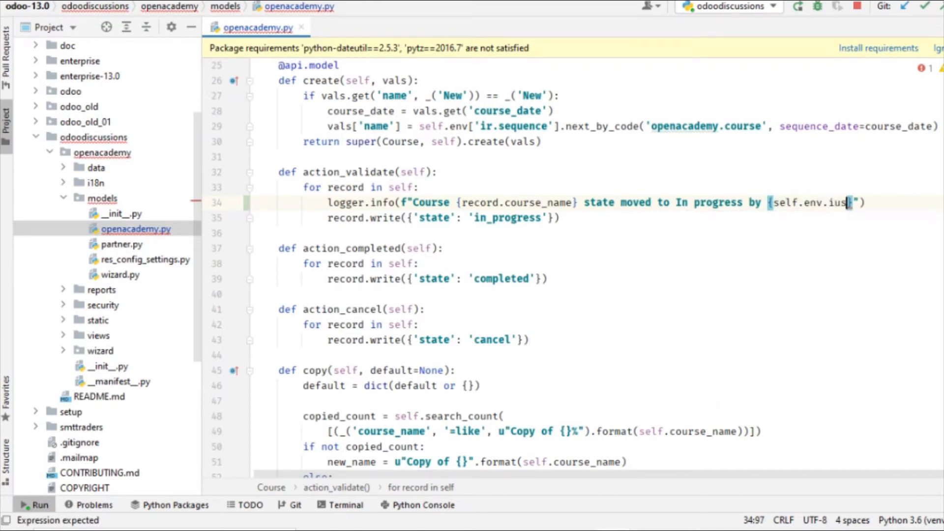
text(user.)
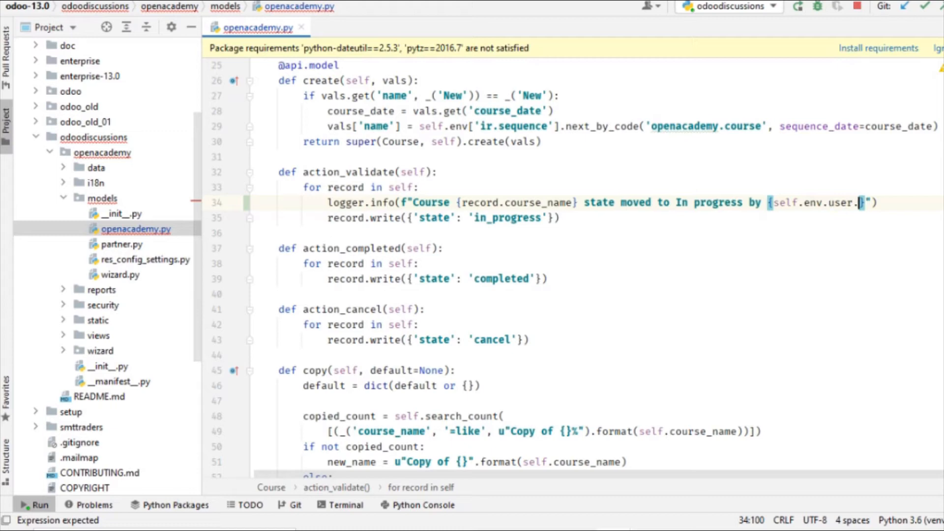
text(name)
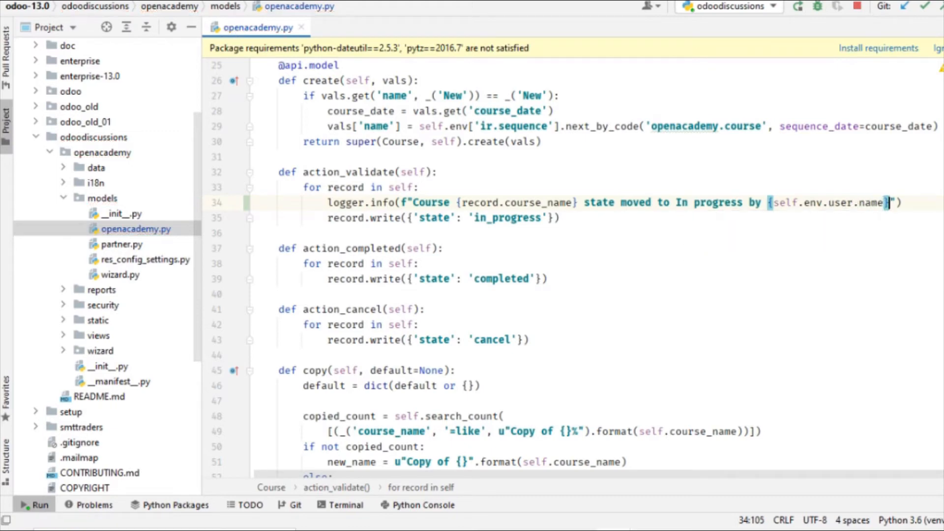
Copy the call into action_cancel as logger.error with the state wording changed to 'Cancelled'.
double_click(382, 202)
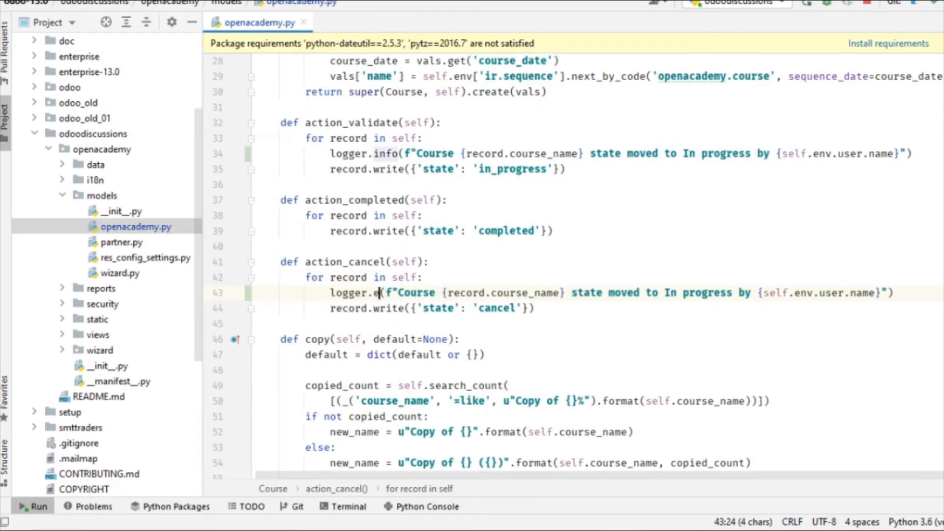
text(rror()
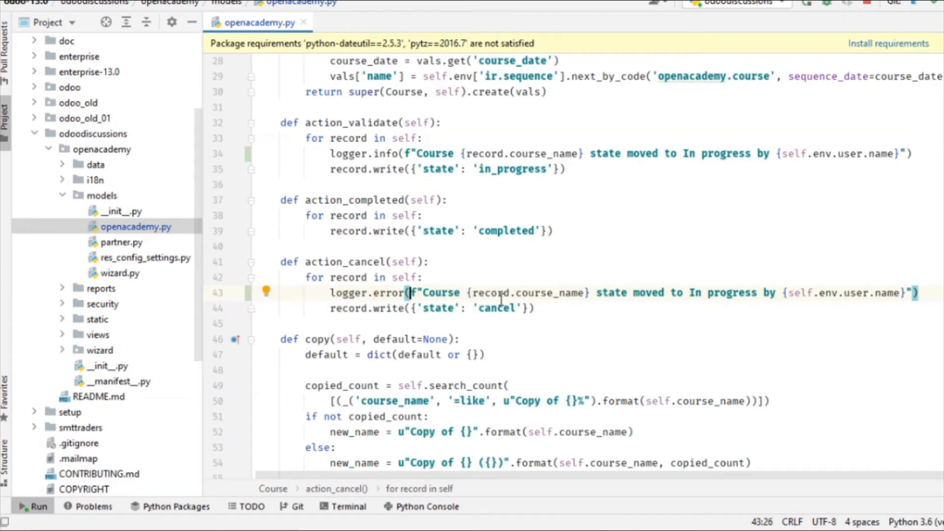
double_click(490, 294)
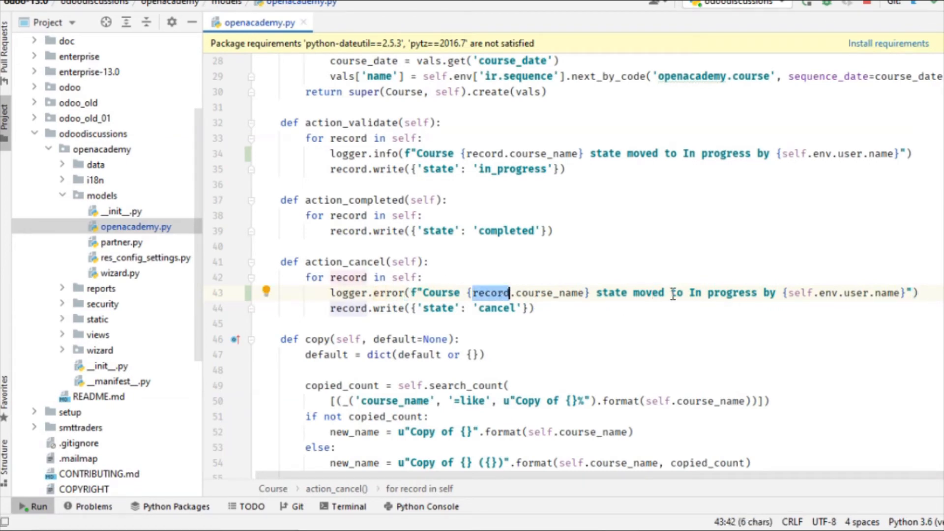
double_click(720, 293)
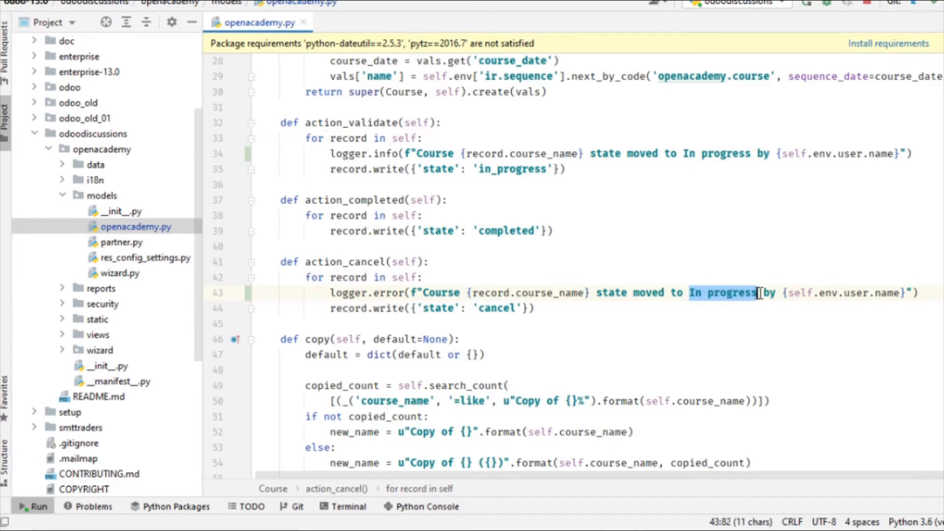
text(Cancell)
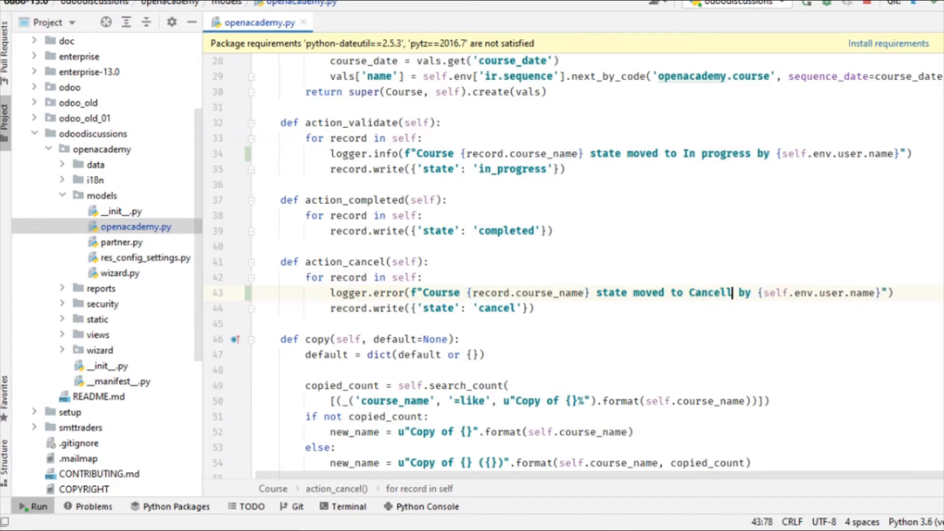
text(ed)
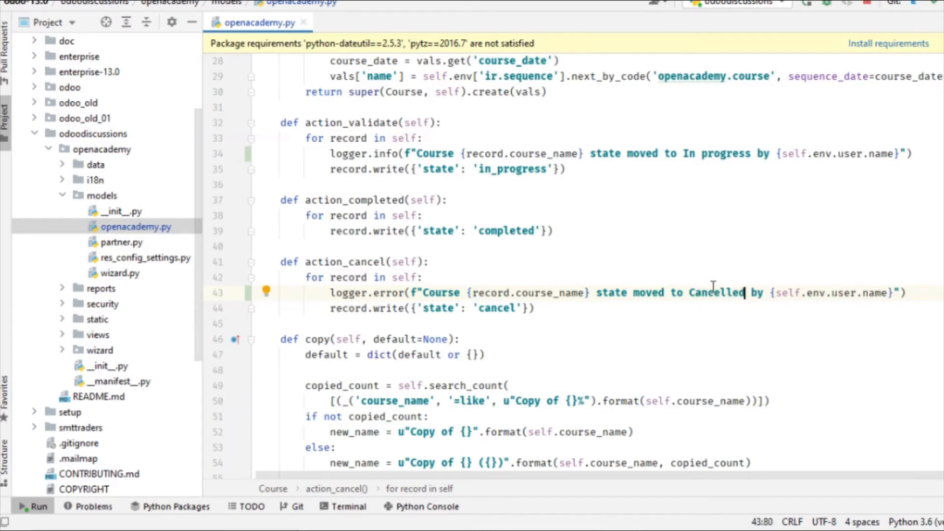
mouse_move(813, 43)
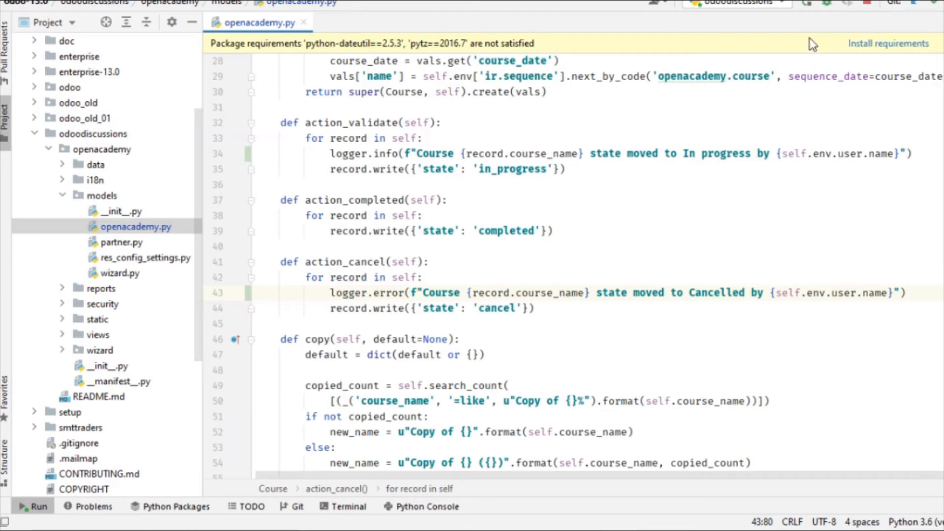
click(33, 505)
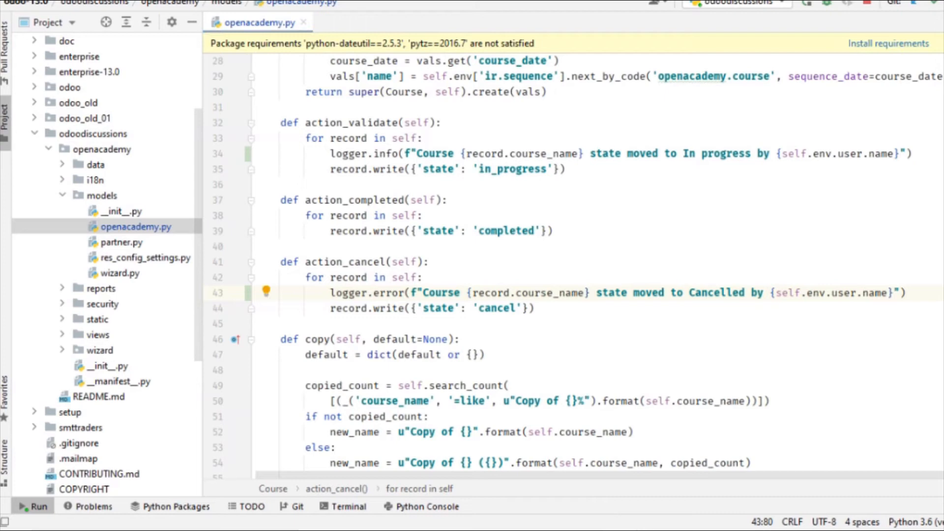
click(33, 506)
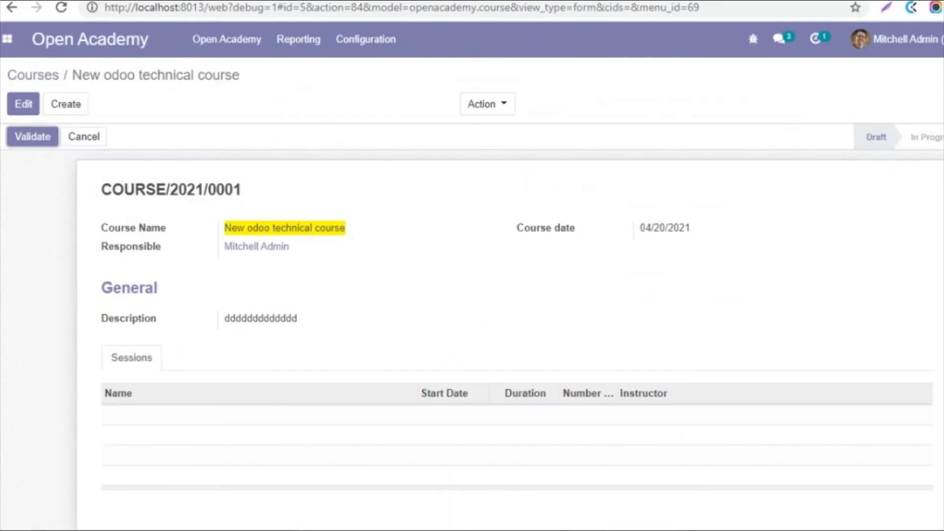
mouse_move(33, 136)
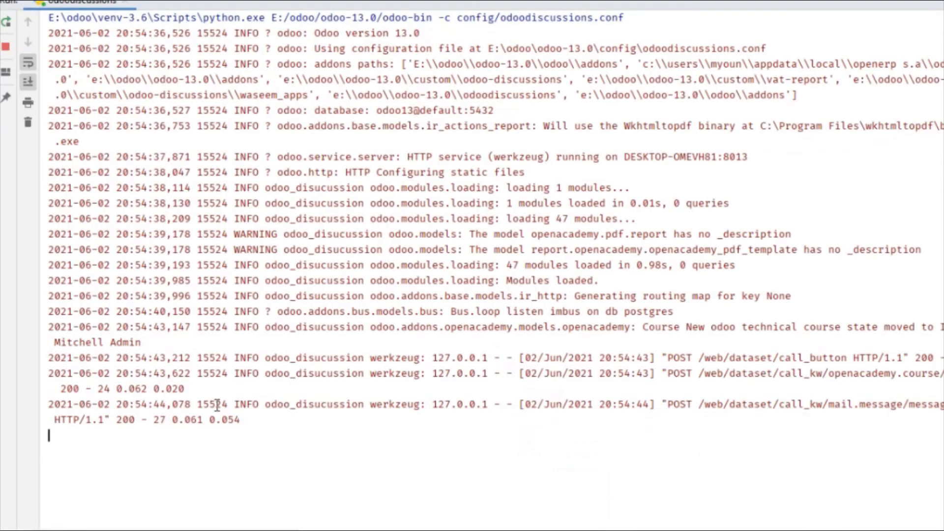
Inspect the module-path logger name and the course state INFO message in the run log.
double_click(419, 326)
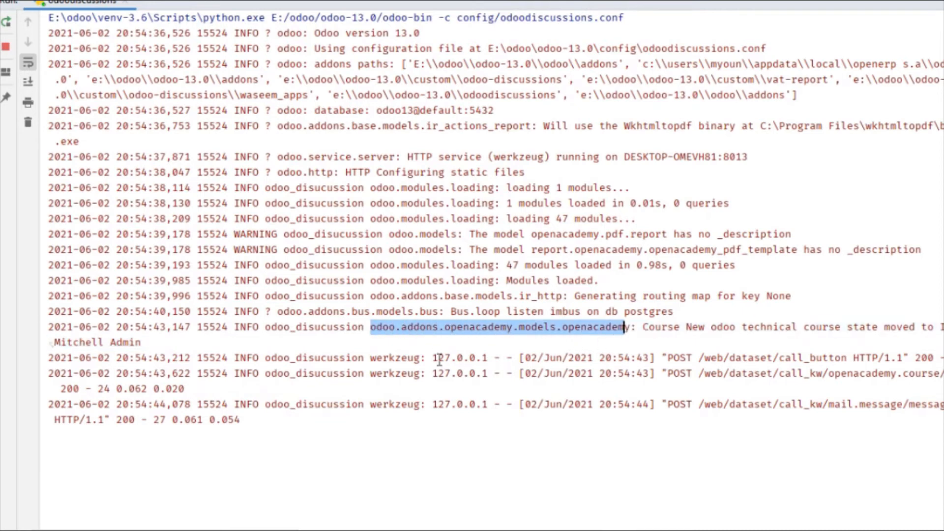
mouse_move(543, 337)
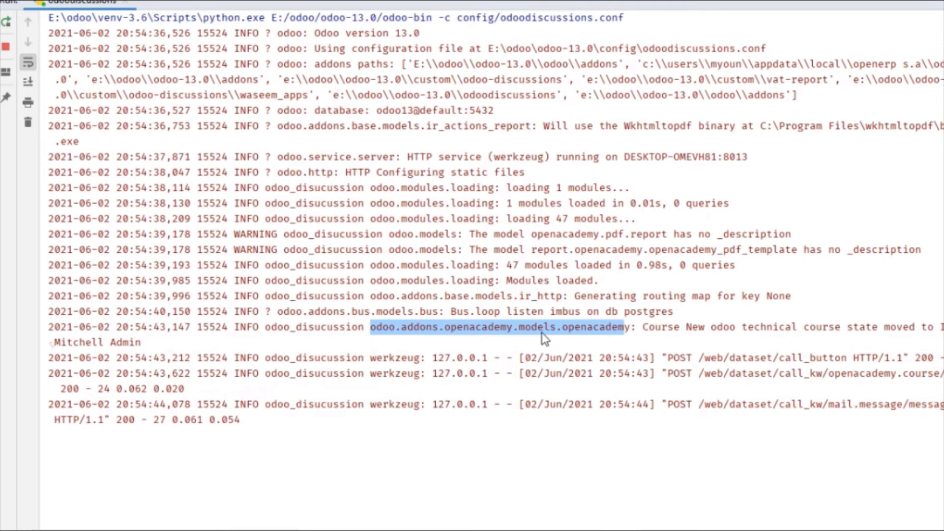
double_click(596, 327)
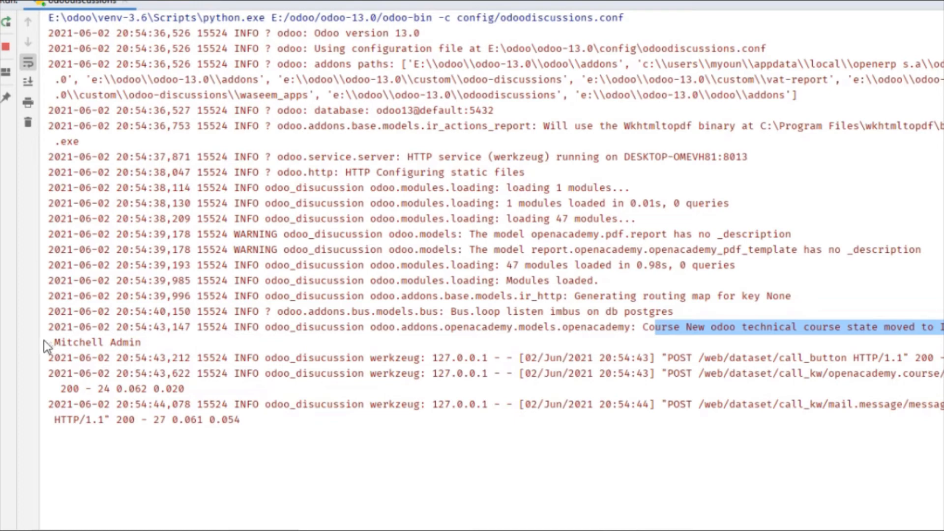
double_click(96, 342)
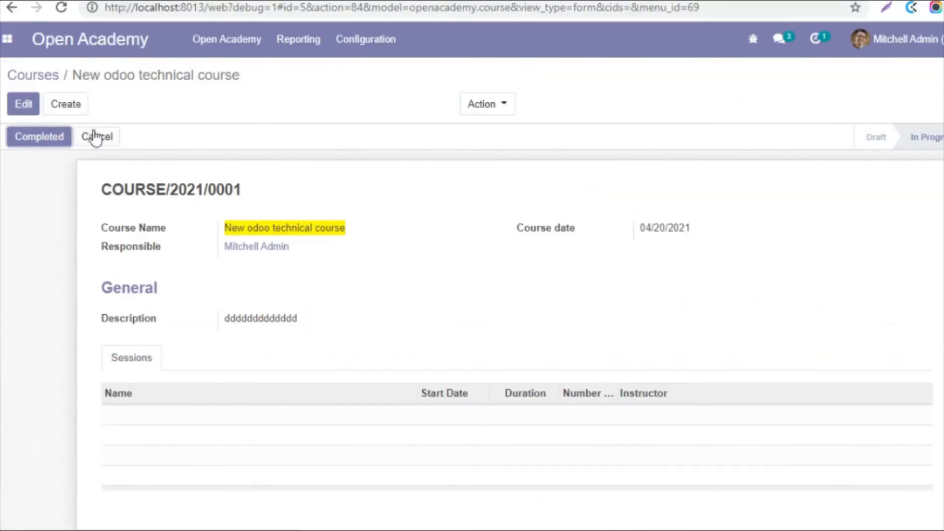
mouse_move(97, 137)
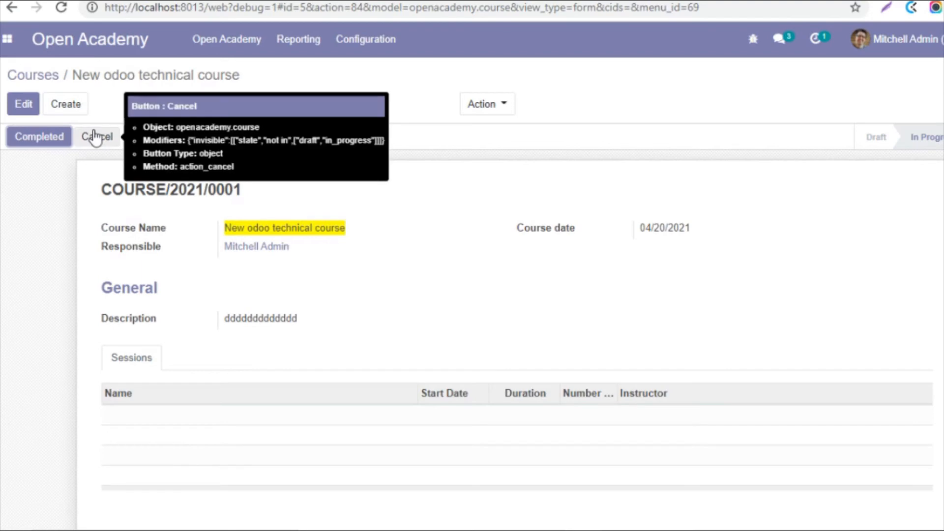
Cancel the New odoo technical course and confirm the ERROR entry appears in the run log.
click(97, 137)
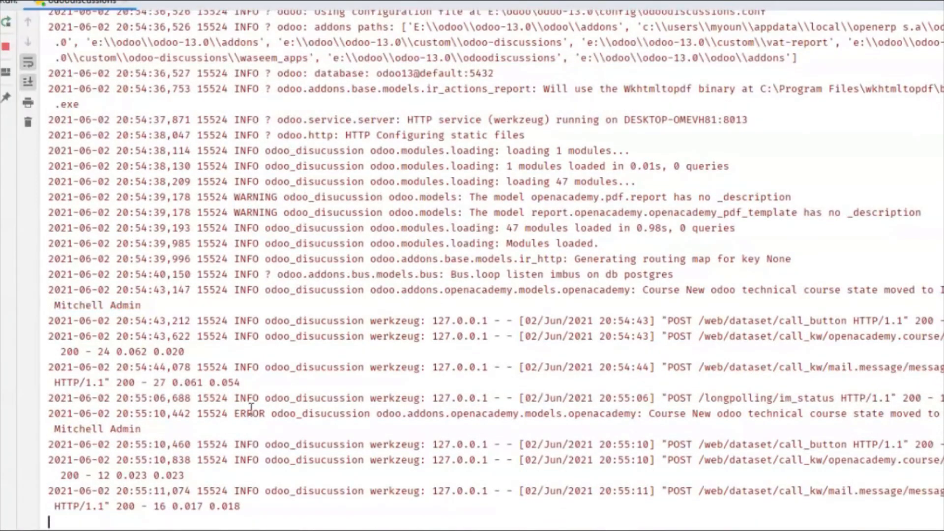
double_click(249, 415)
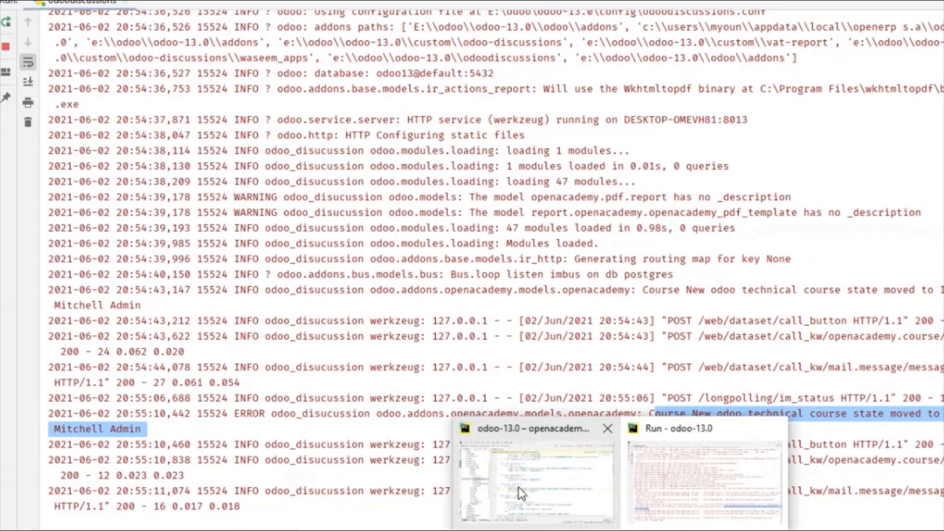
click(534, 477)
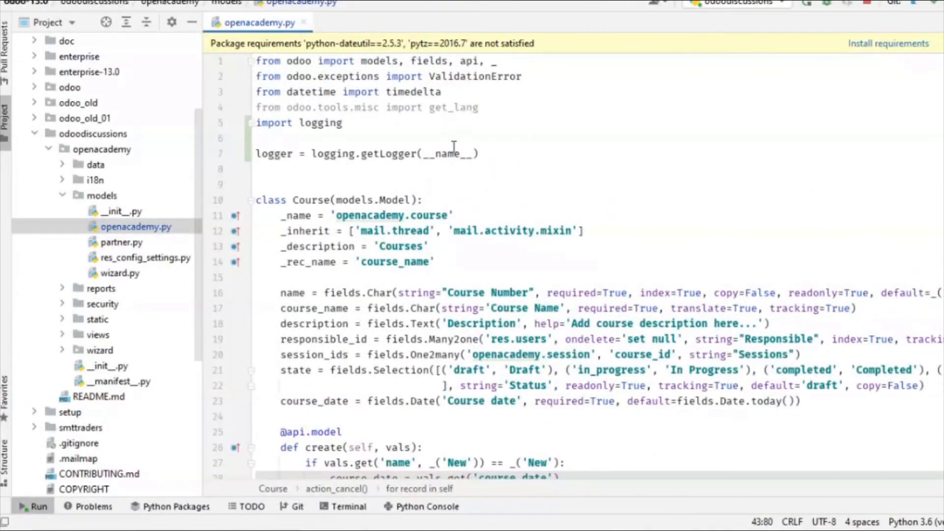
Replace __name__ with "*___OpenAcademy___*" in getLogger and restart the Odoo server.
double_click(450, 154)
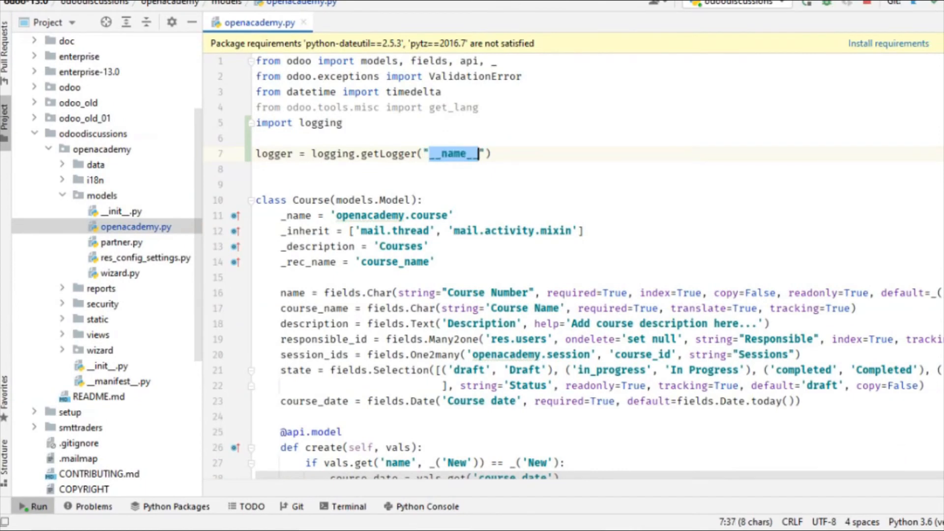
text(Ope)
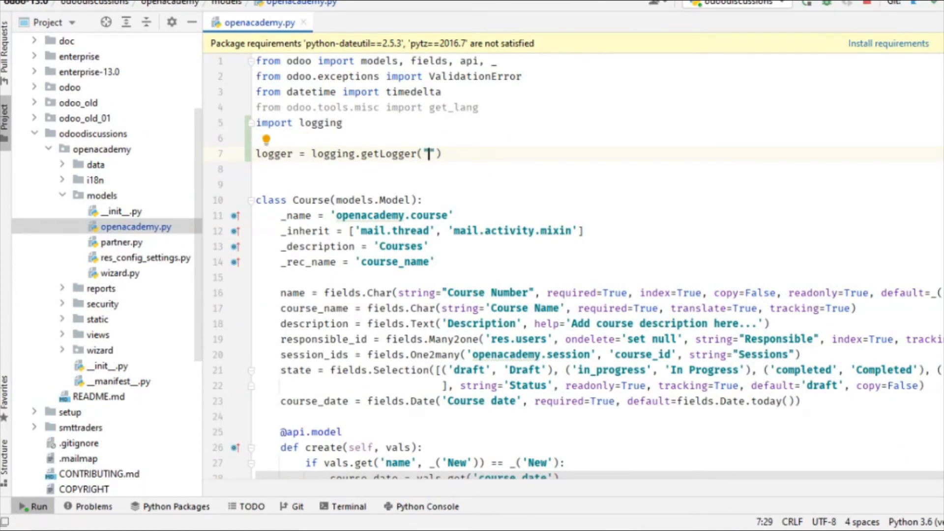
text(*____)
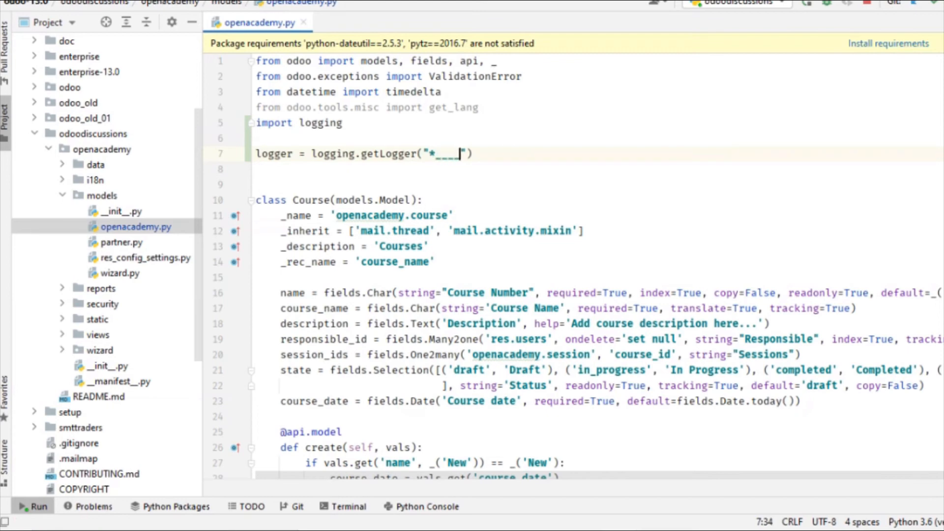
text(OpenAcadem)
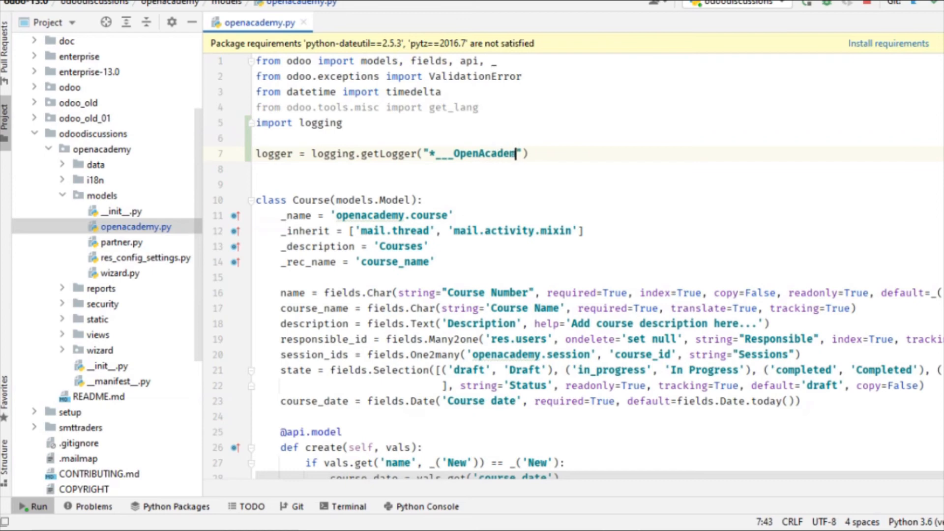
text(___*)
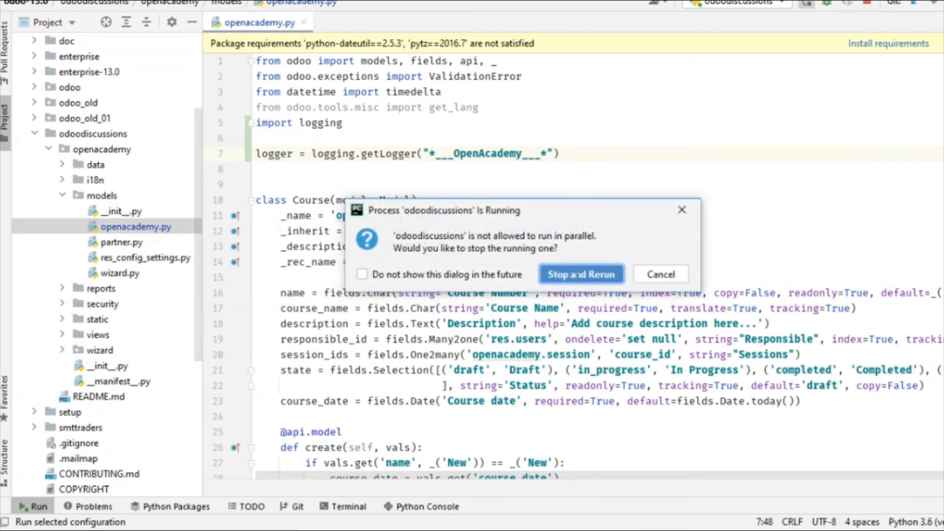
click(580, 275)
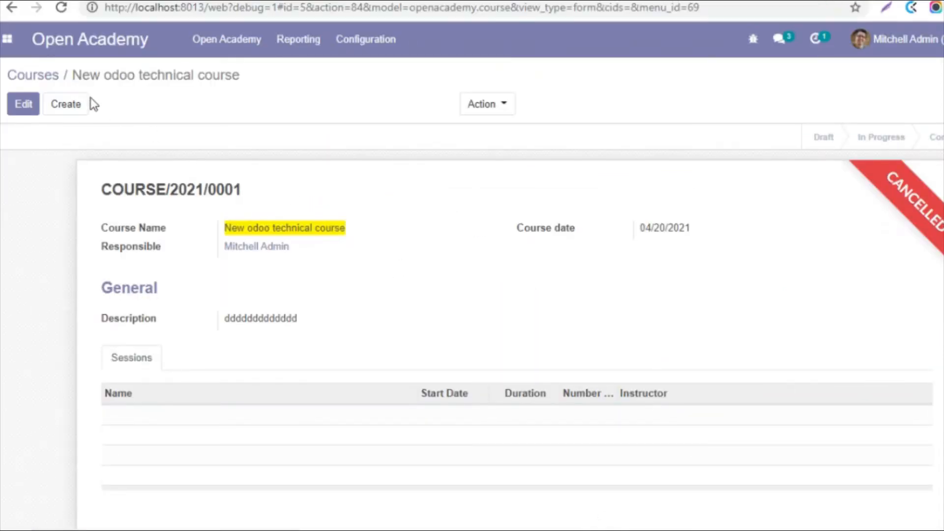
mouse_move(153, 213)
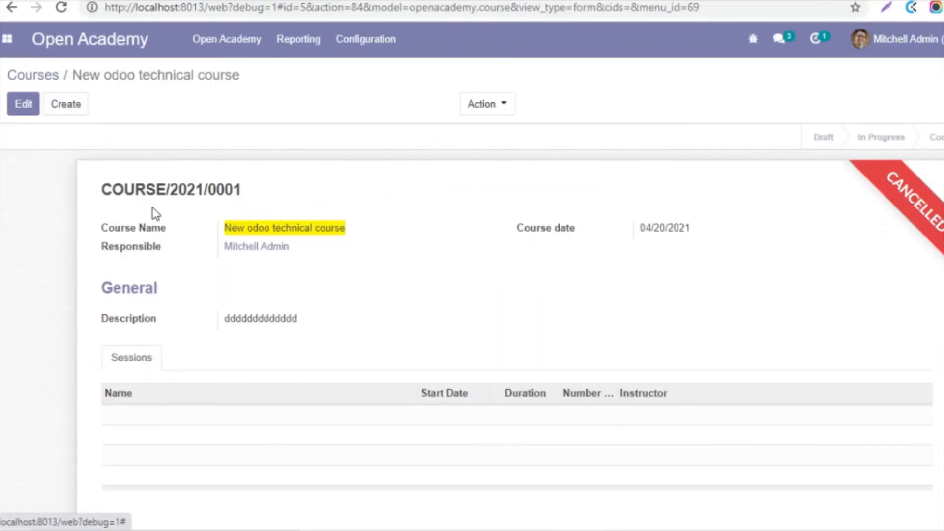
Open the TEst course from the Courses list and check the *___OpenAcademy___* logger entry in the run log.
click(34, 75)
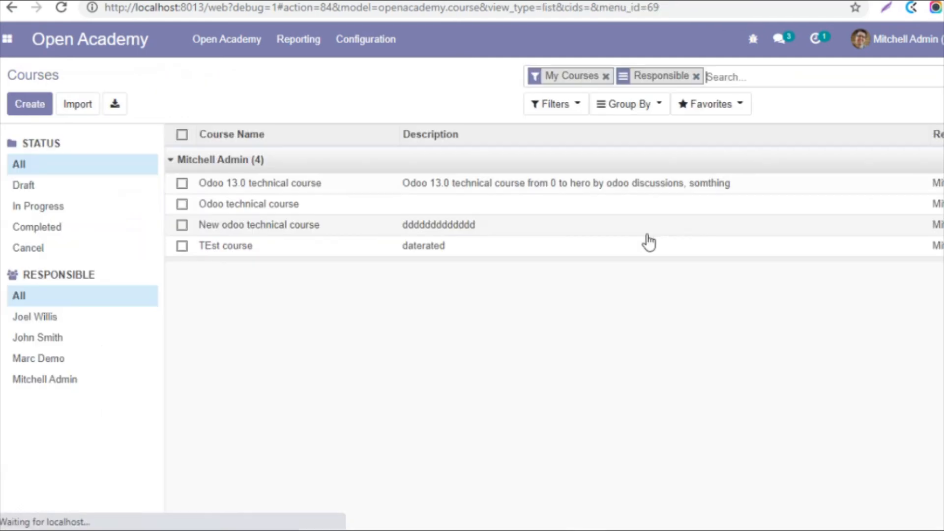
mouse_move(659, 262)
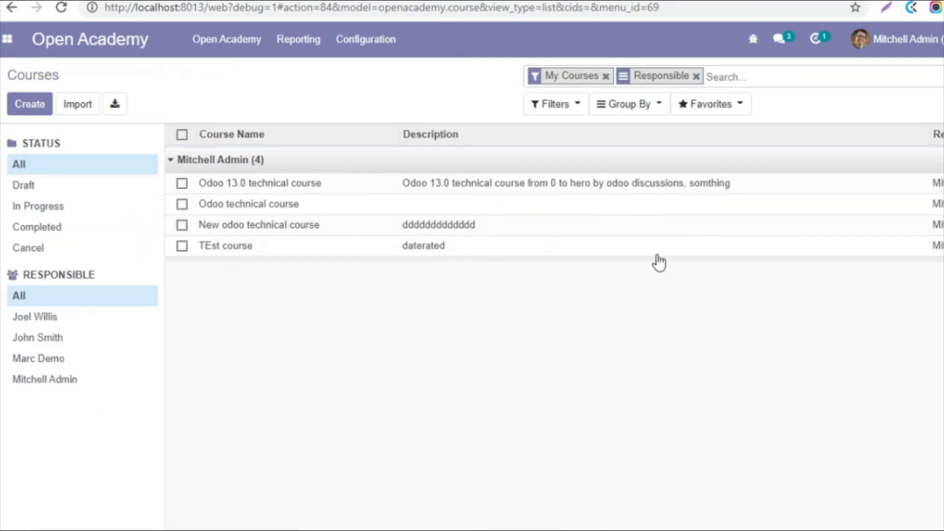
click(226, 245)
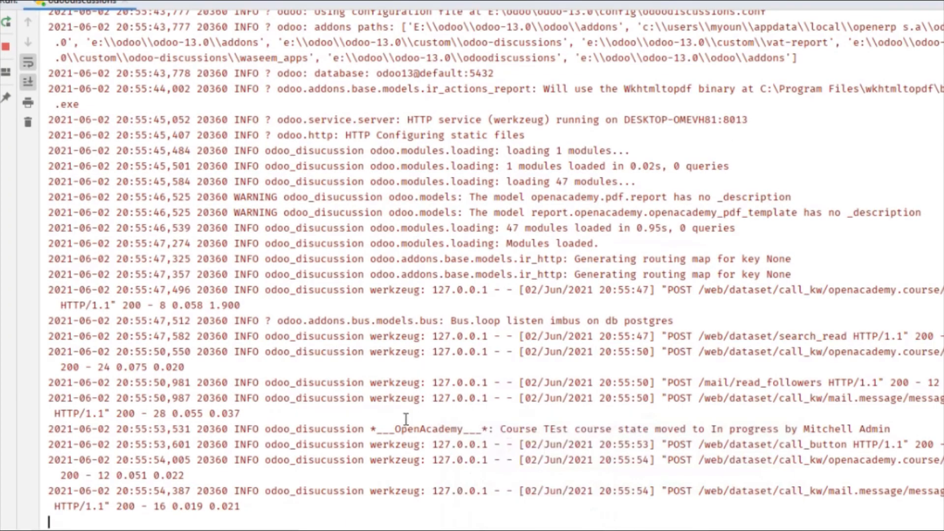
double_click(417, 429)
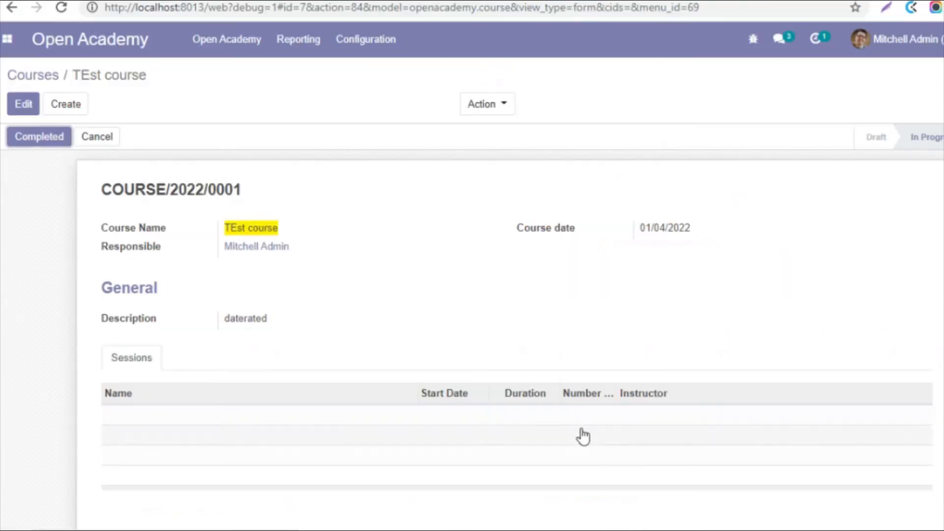
mouse_move(96, 136)
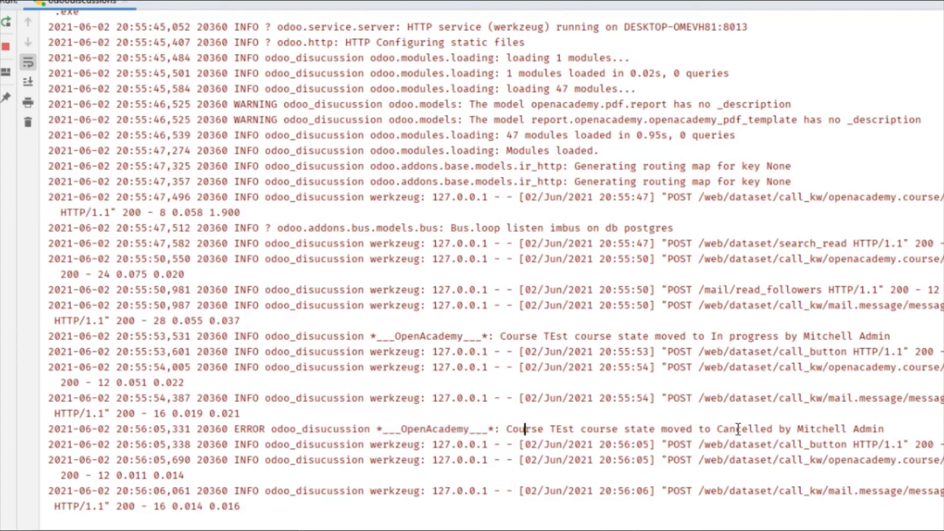
mouse_move(590, 429)
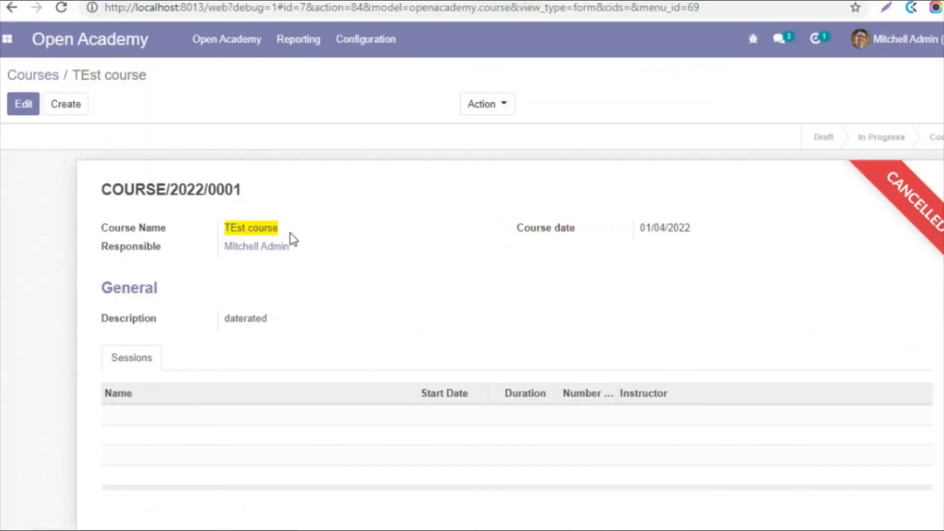
mouse_move(303, 201)
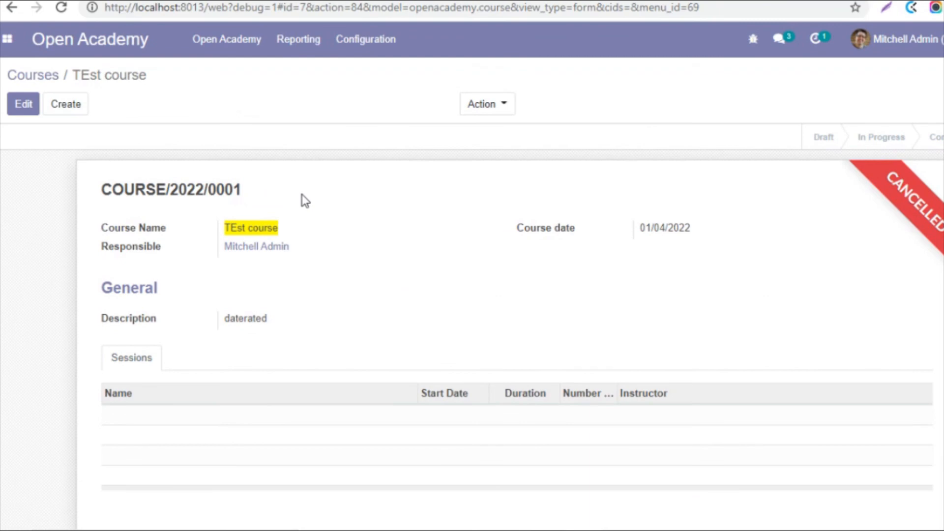